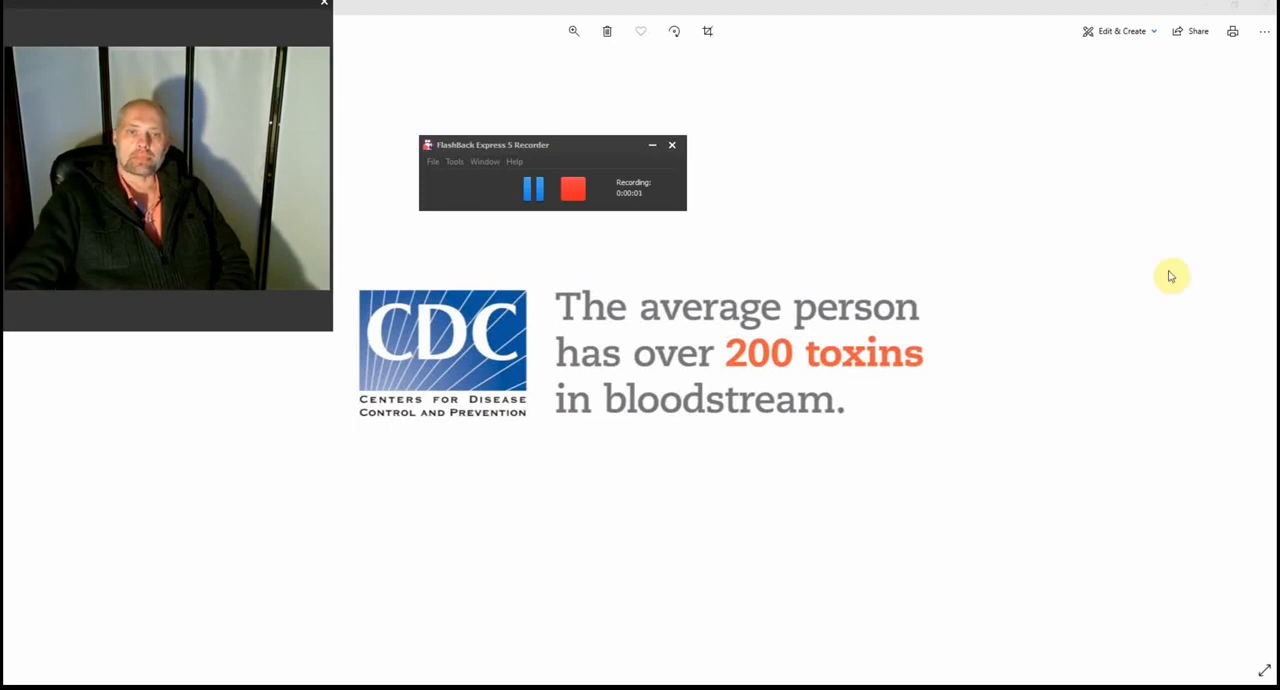
pyautogui.click(652, 144)
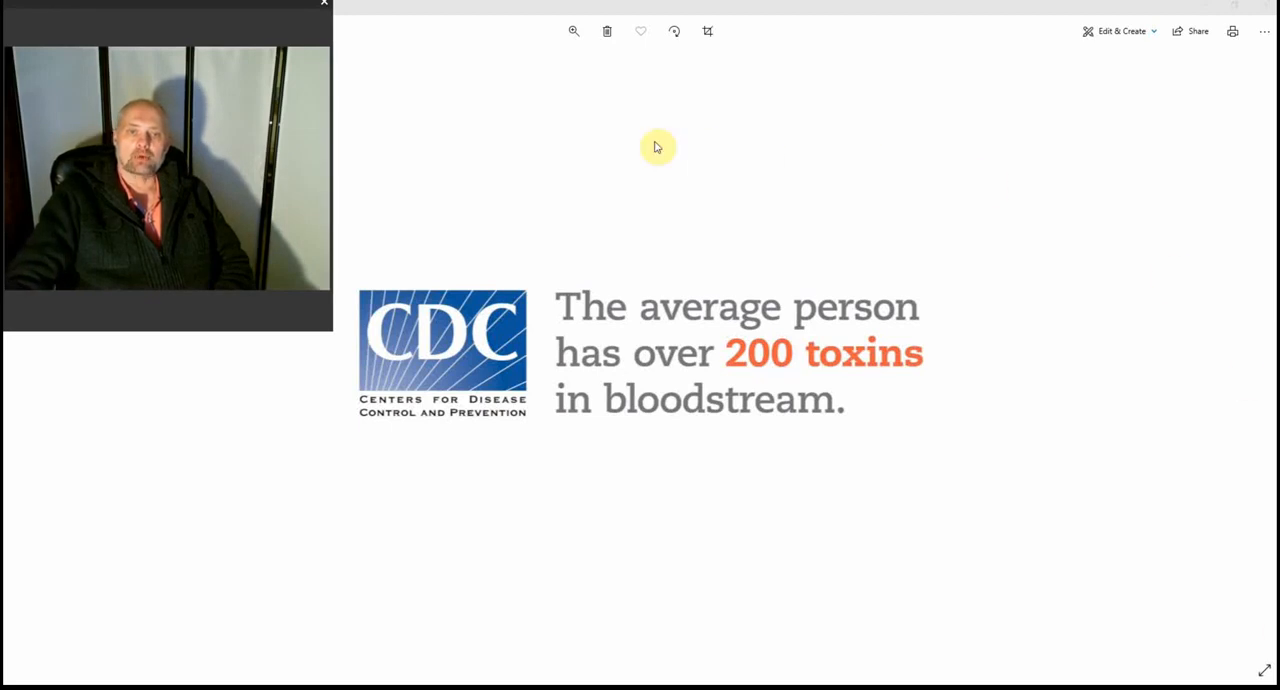
pyautogui.moveTo(1080, 330)
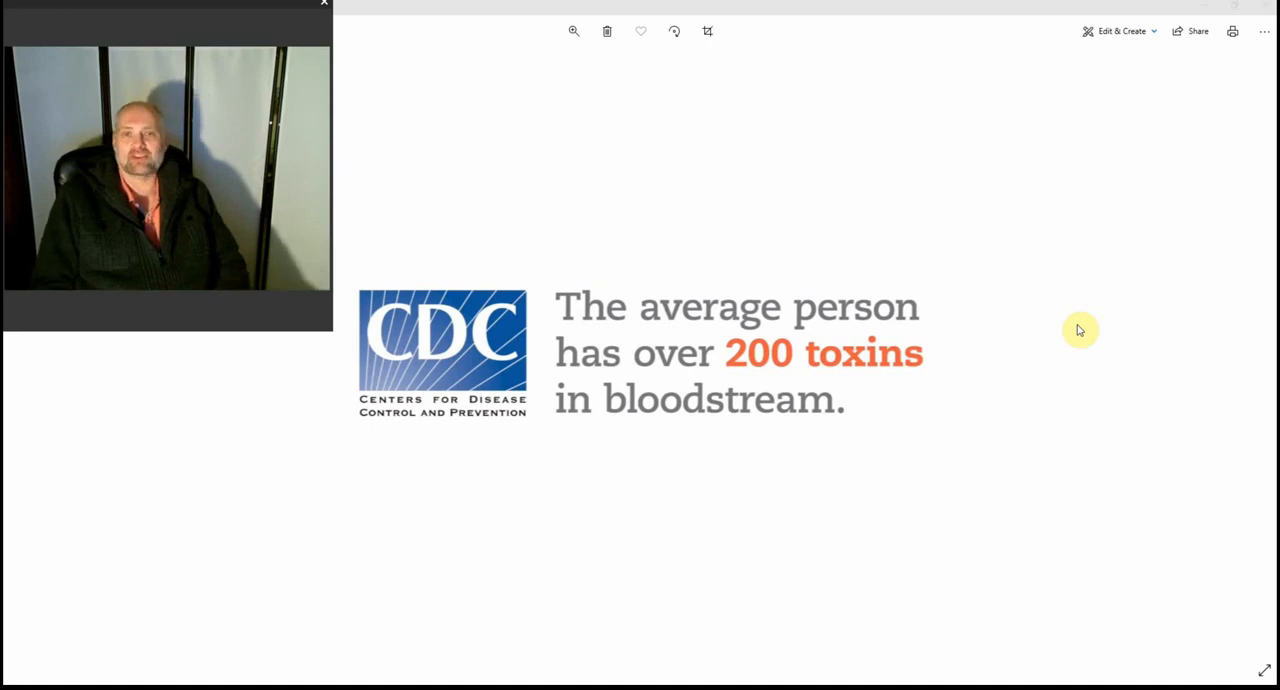
pyautogui.moveTo(968, 436)
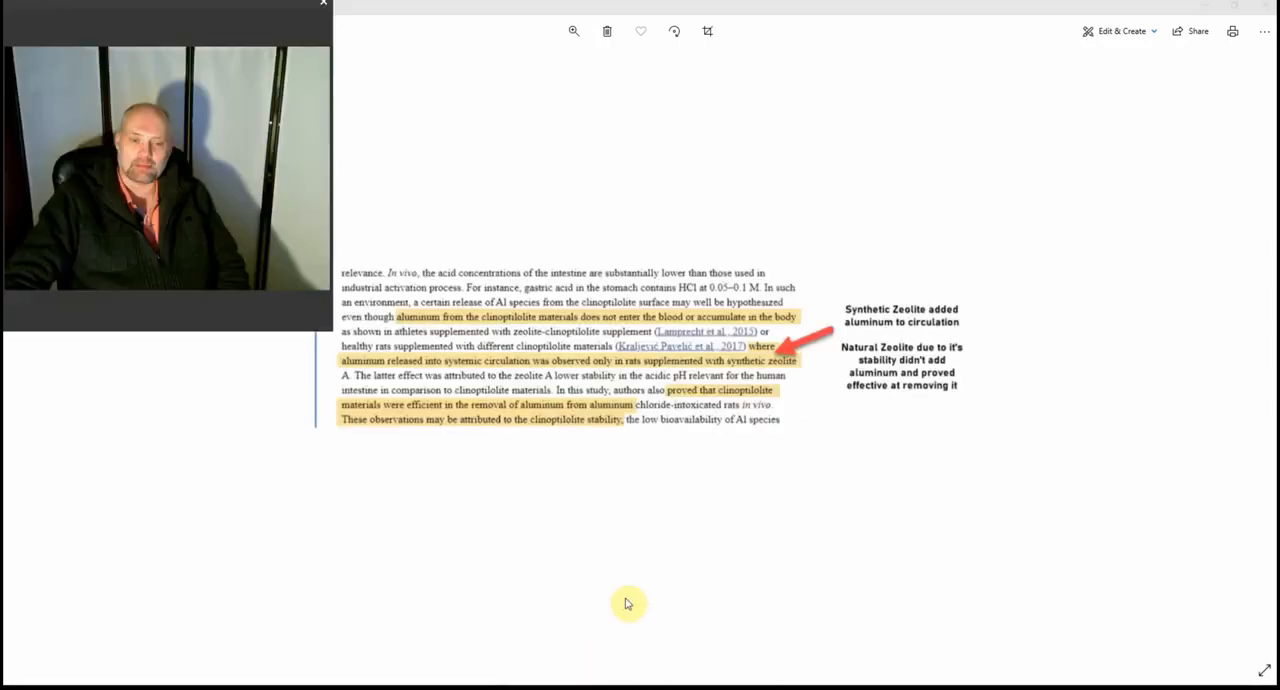
pyautogui.moveTo(832, 574)
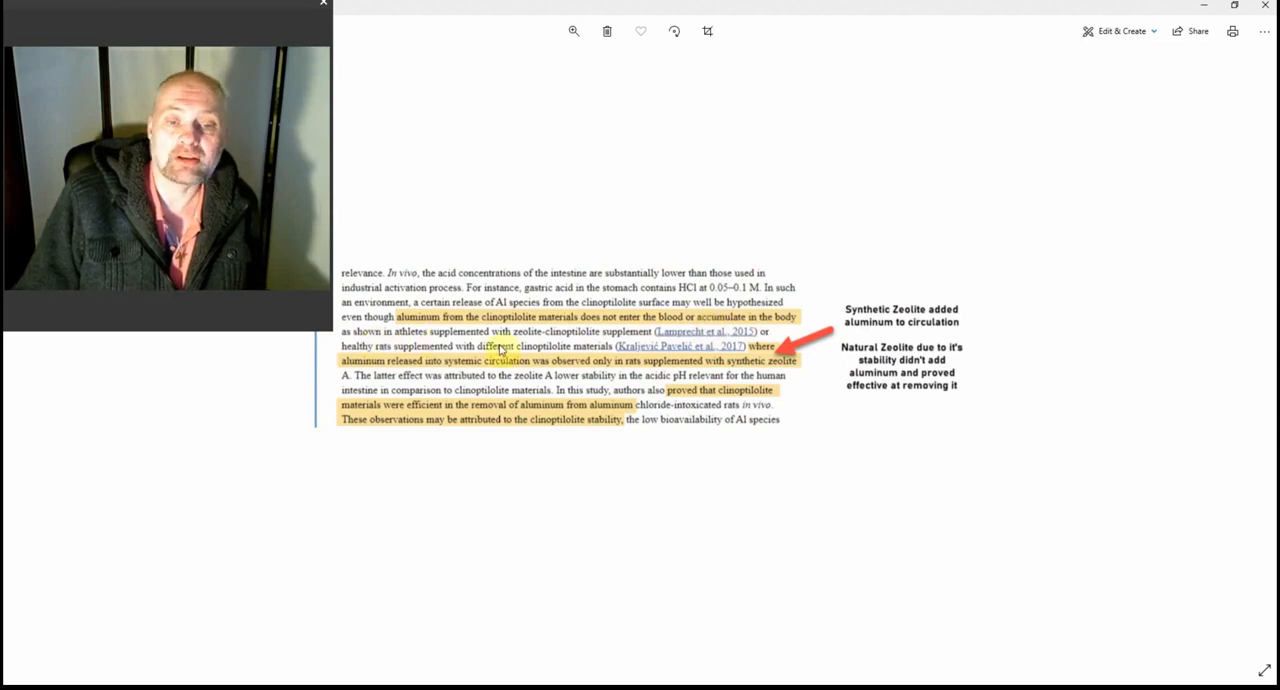
pyautogui.moveTo(608, 340)
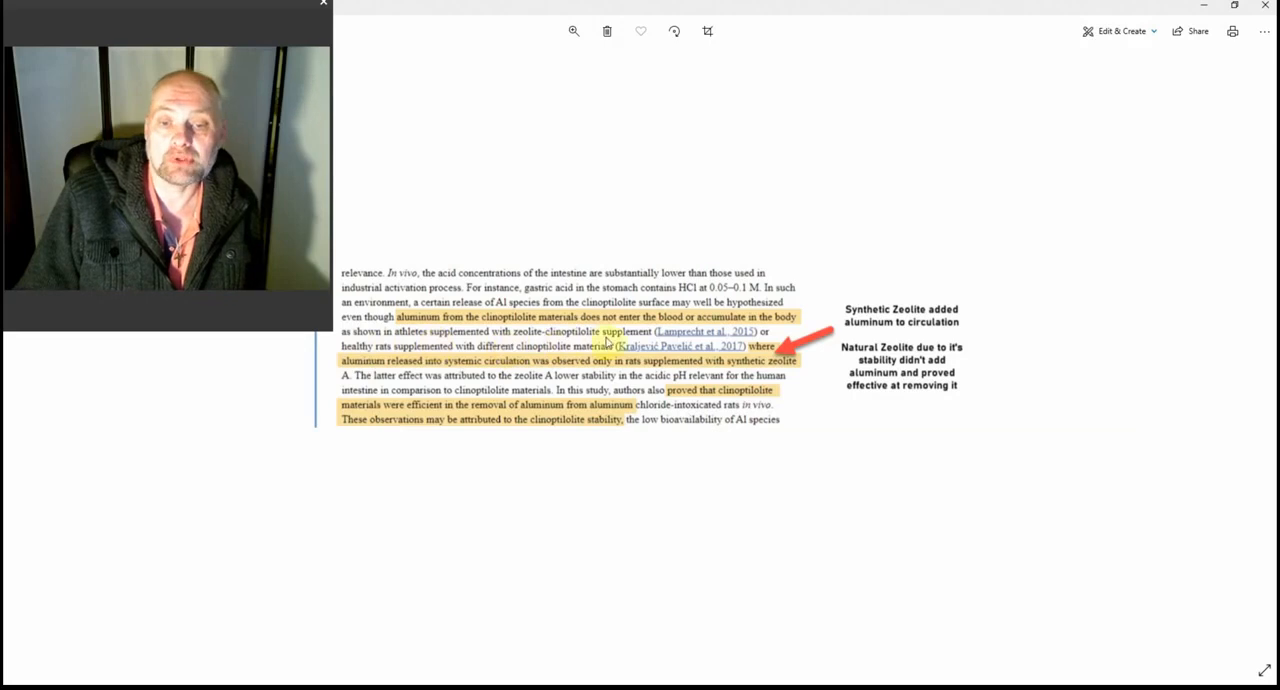
pyautogui.moveTo(464, 362)
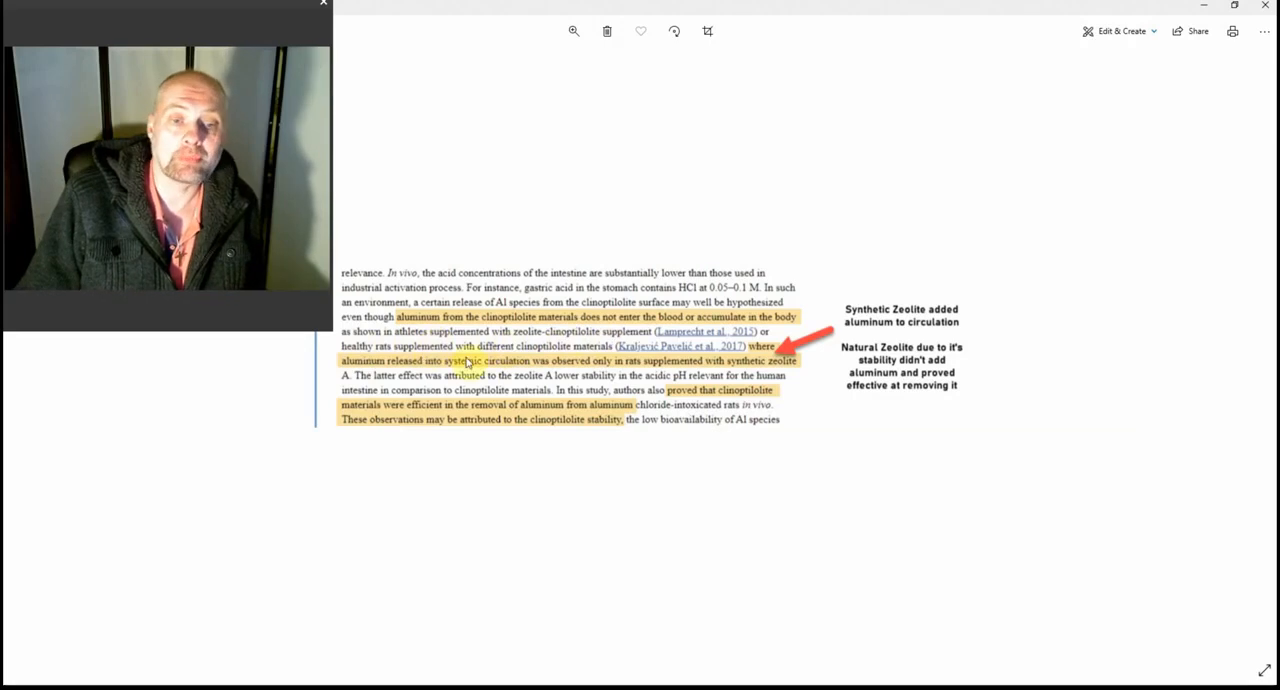
pyautogui.moveTo(548, 358)
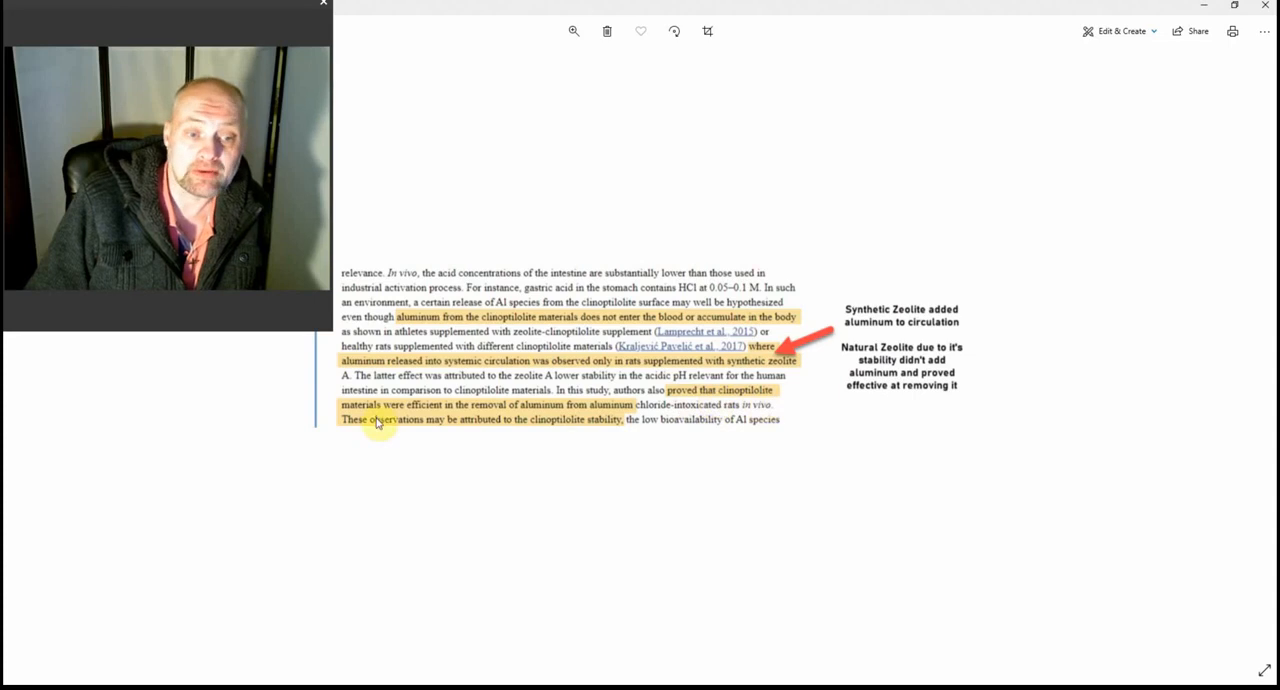
pyautogui.moveTo(480, 420)
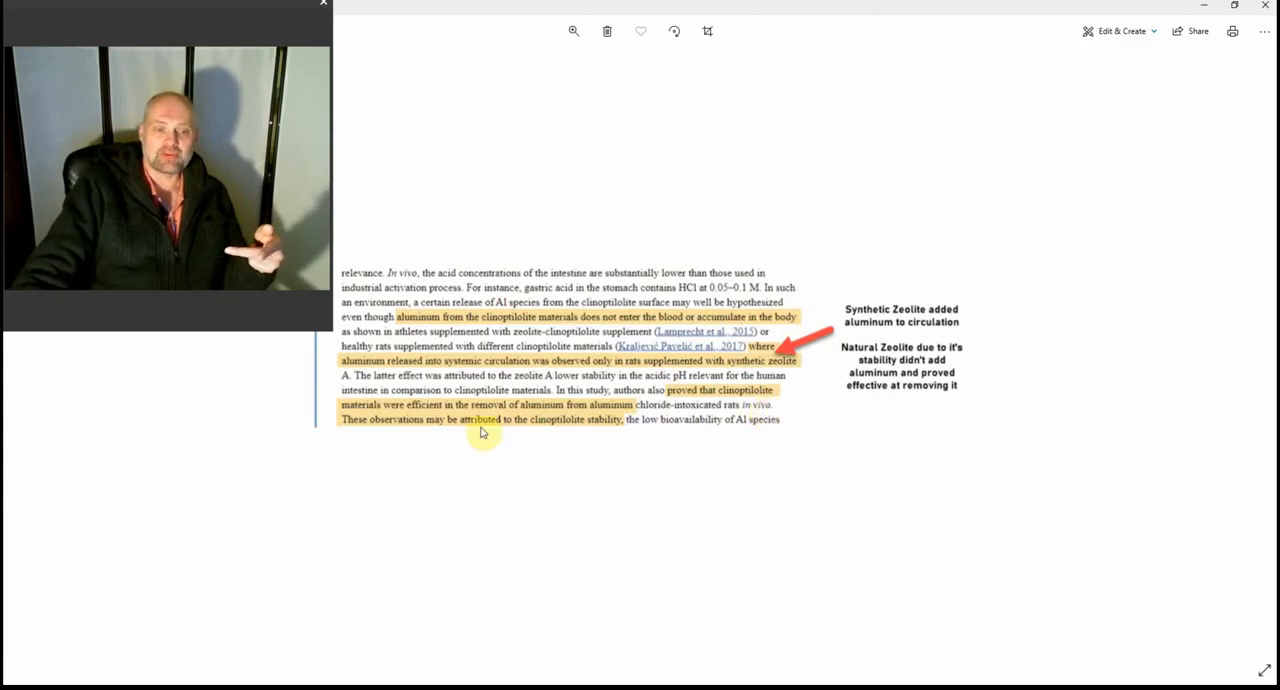
pyautogui.moveTo(528, 436)
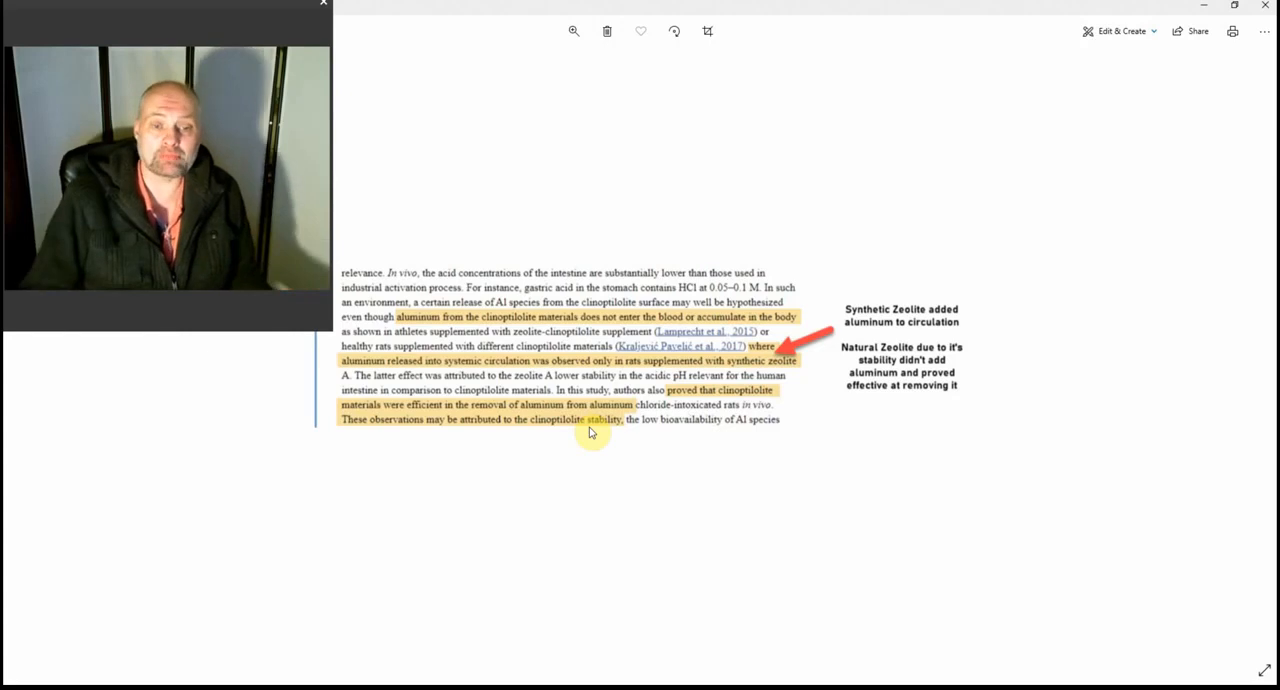
pyautogui.moveTo(572, 476)
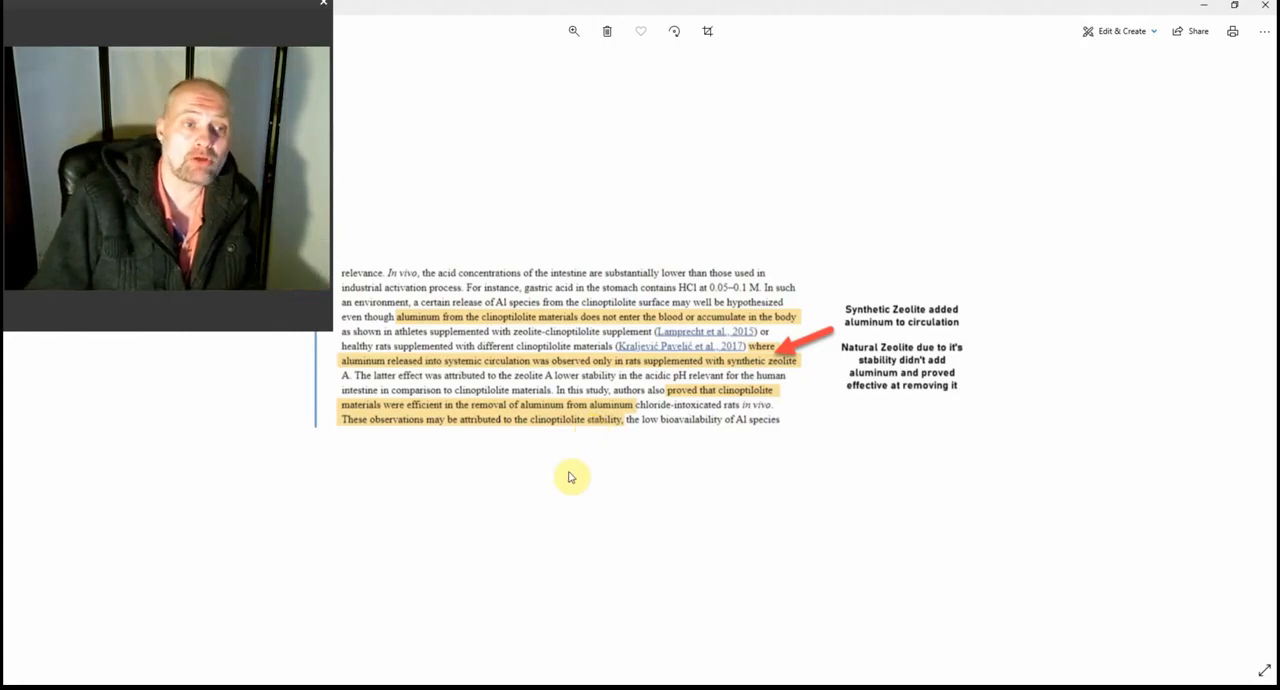